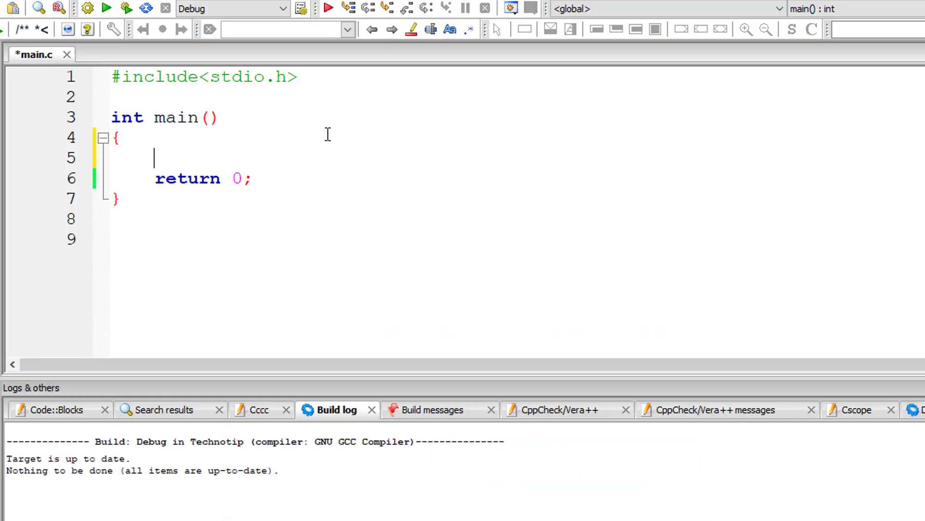
- Write const float KG = 0.453592; and float pound; at the start of main
text(const float KG =)
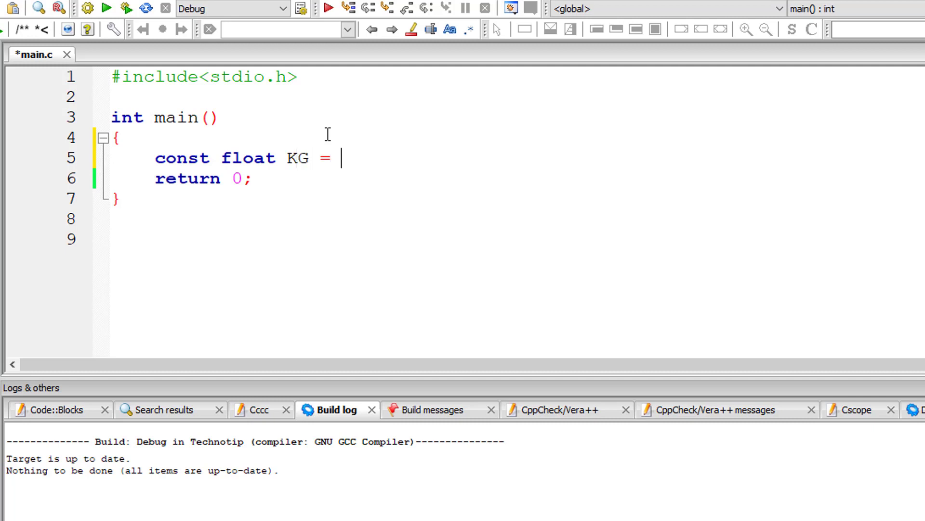
text(0.4)
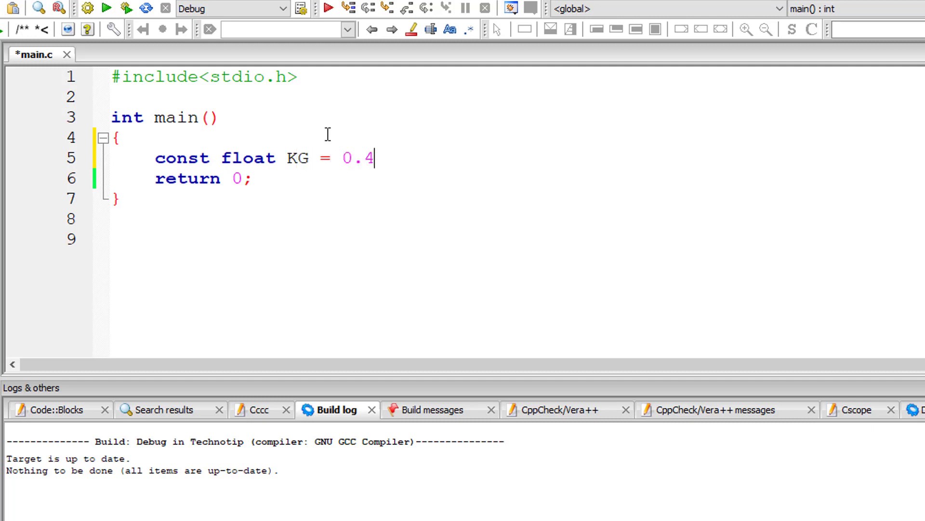
text(5359)
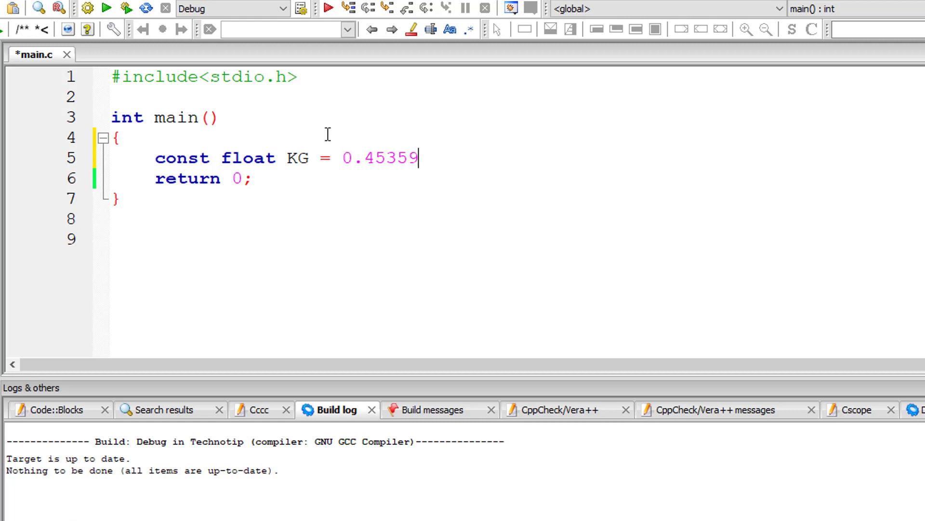
text(2;)
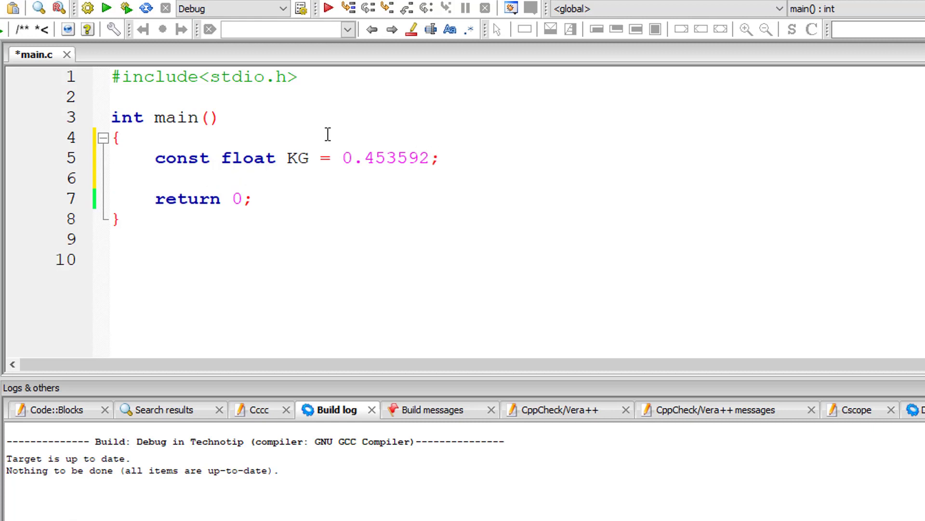
text(f)
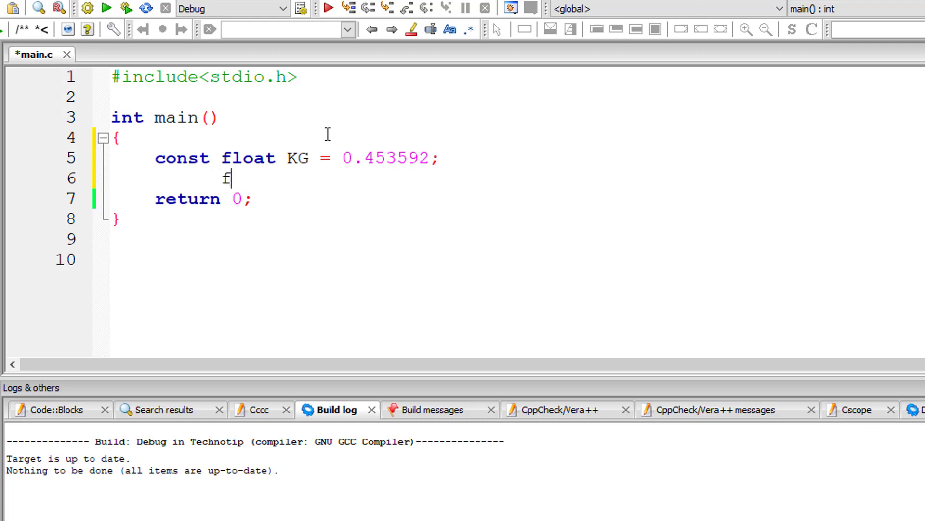
text(loat pound)
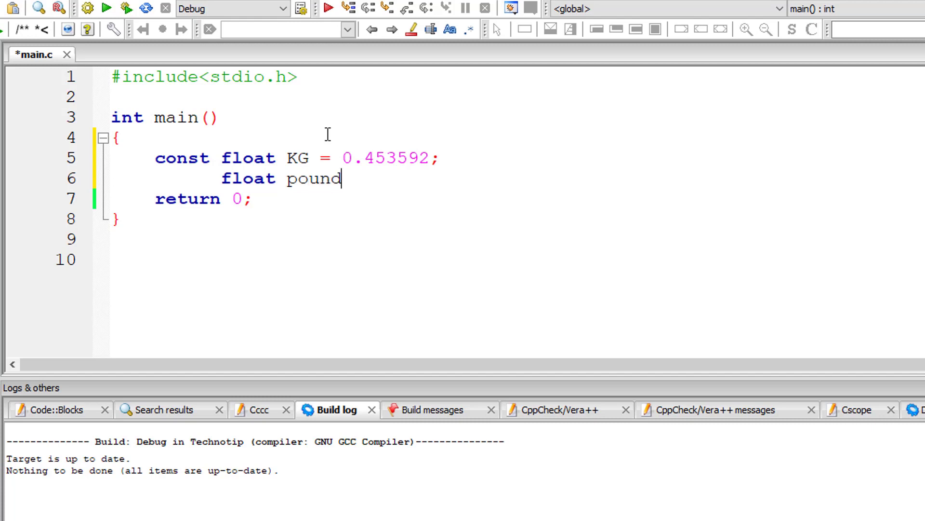
text(;)
text(printf("Enter )
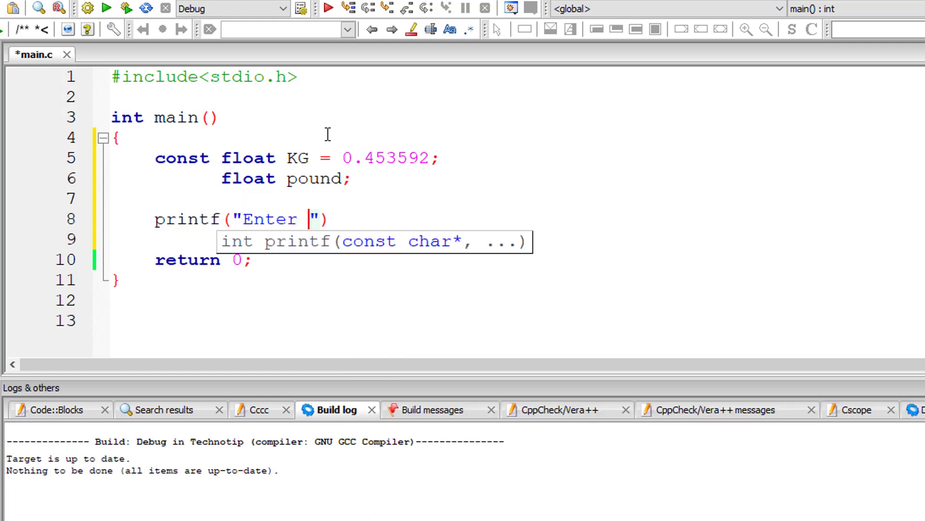
- Write printf("Enter weight in pounds\n"); and scanf("%f", &pound); to read the input weight
text(weight in po)
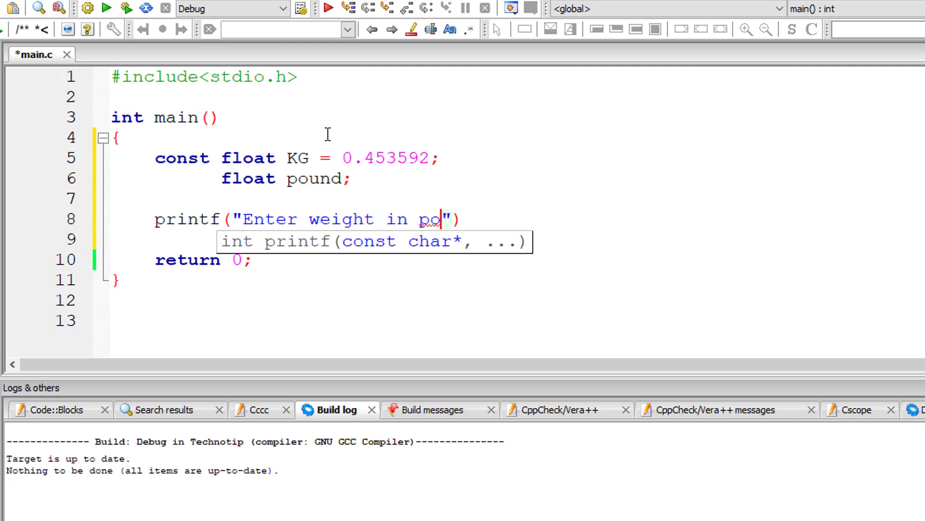
text(unds\n)
text(scanf("%)
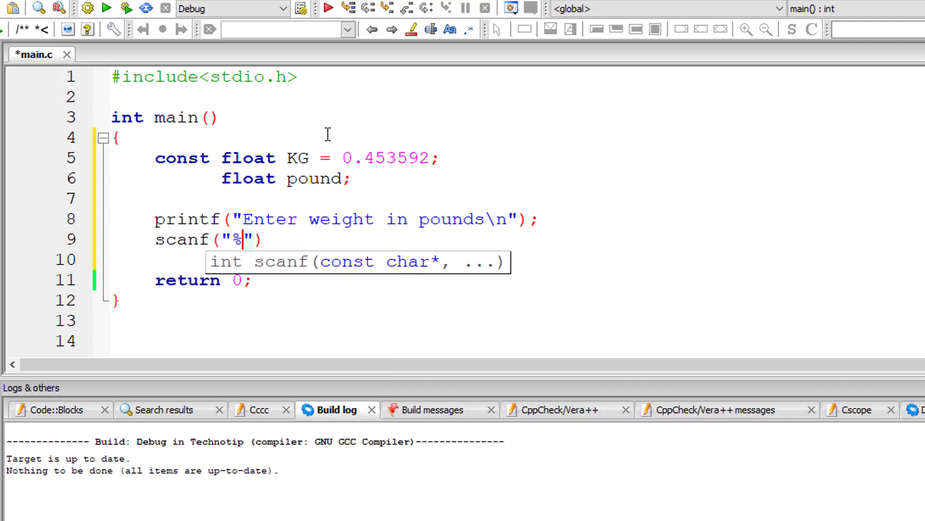
text(f", &)
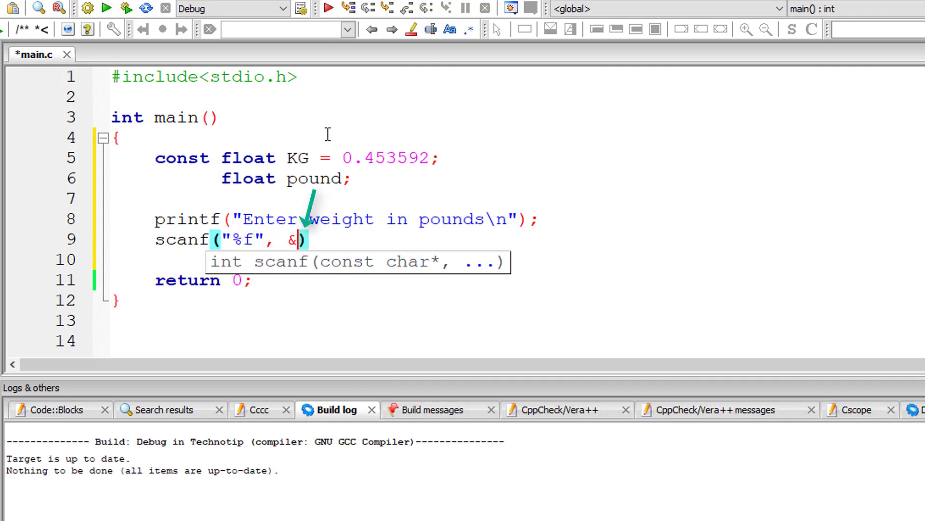
text(pound)
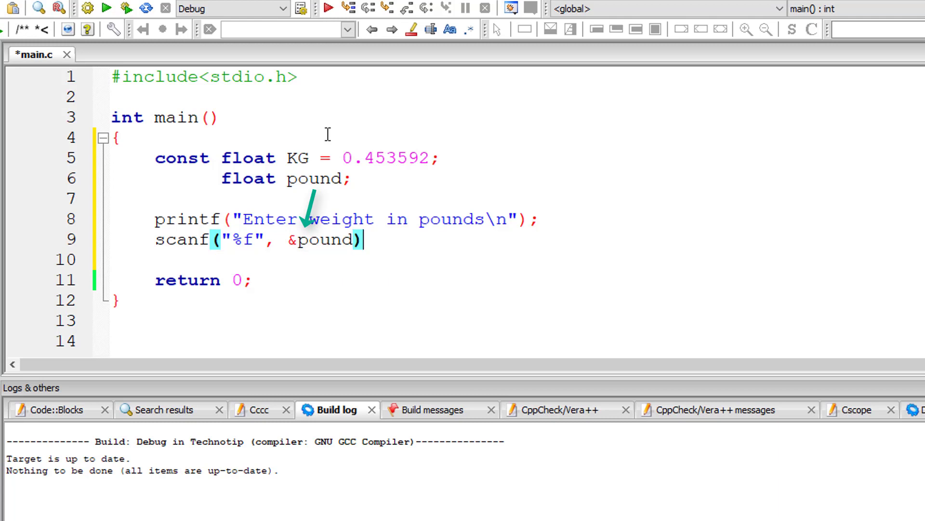
text(printf()
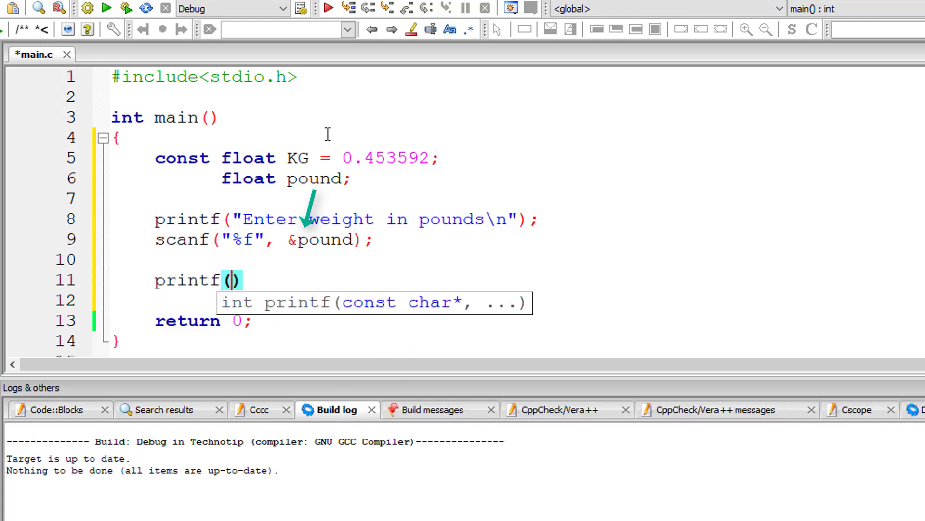
- Write printf("Weight in Kilograms is %f\n", (pound * KG)); and save main.c
text("Weight")
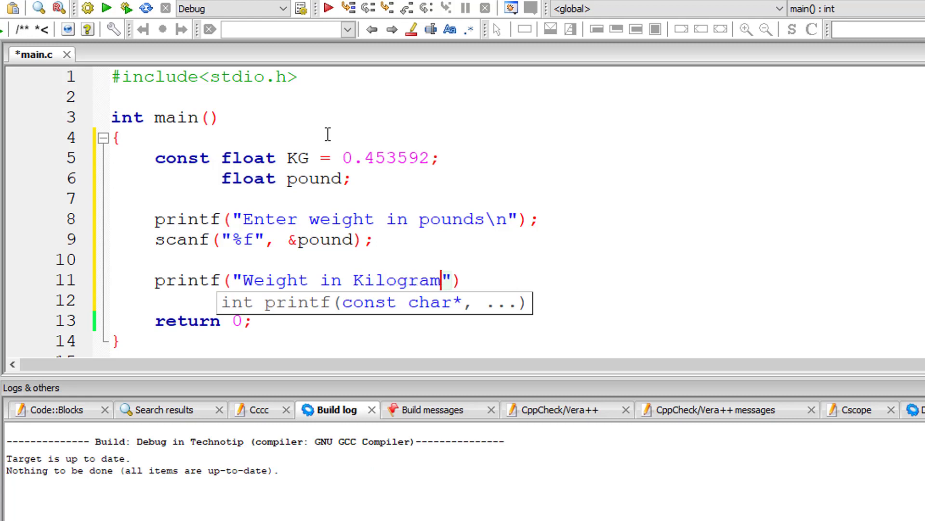
text(s is %f)
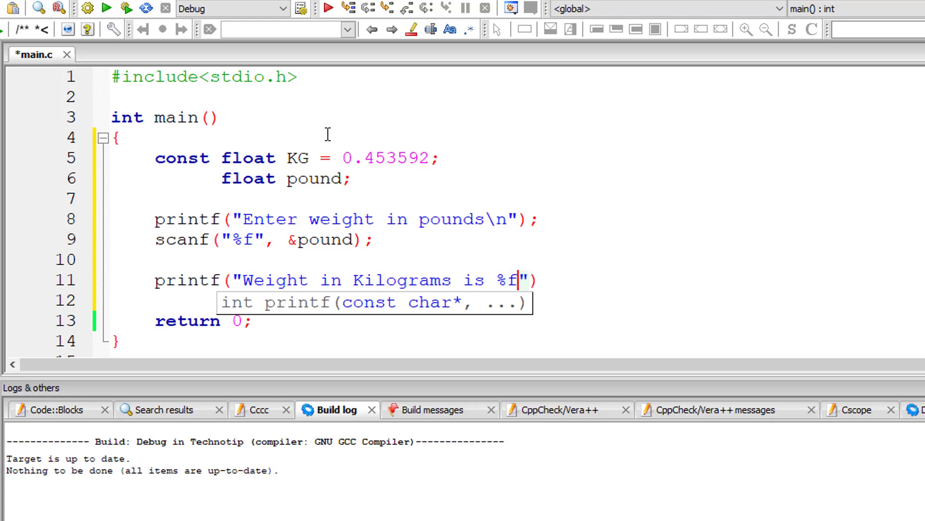
text(\n",)
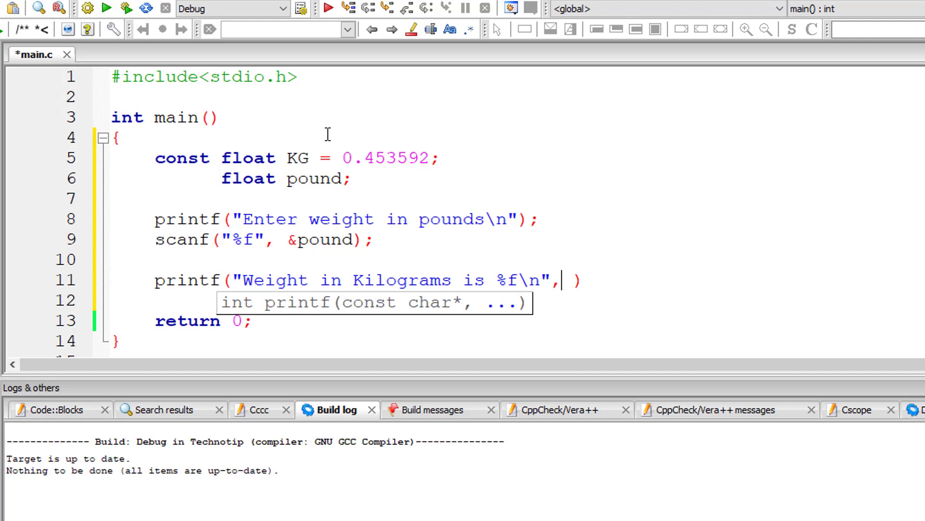
text(())
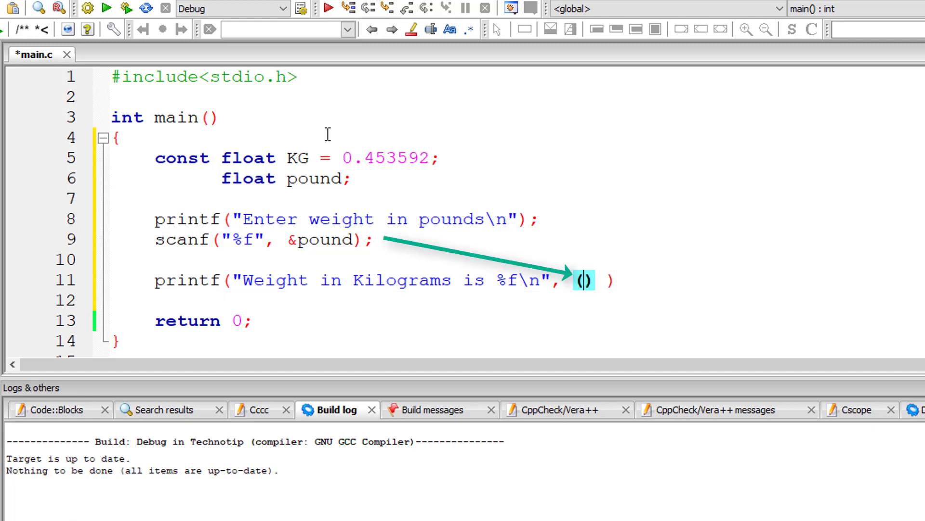
text(pound * K)
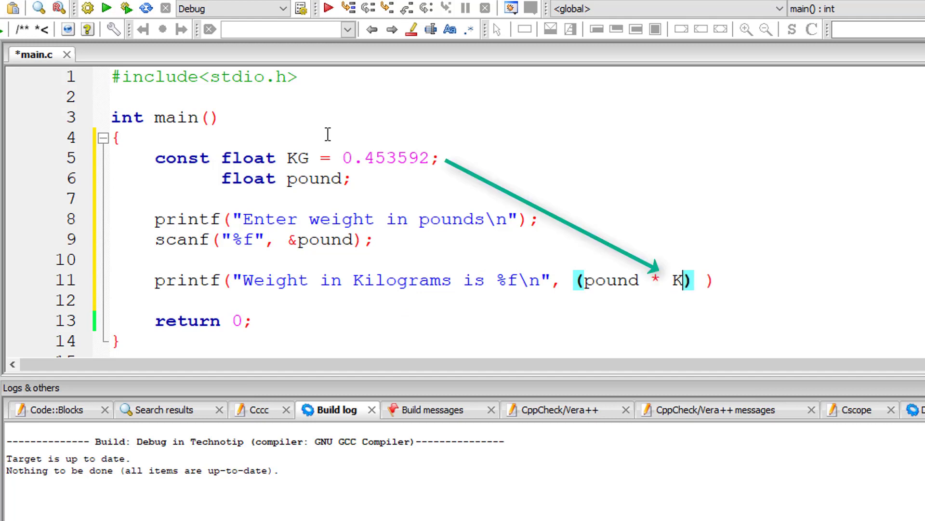
text(G;)
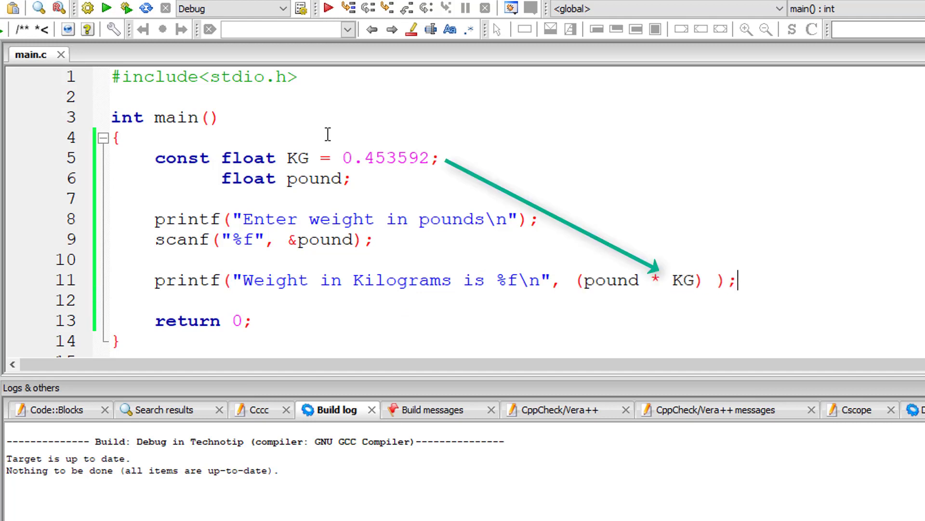
- Build and run the program, converting 11 pounds to 4.989512 kilograms in the console
click(86, 9)
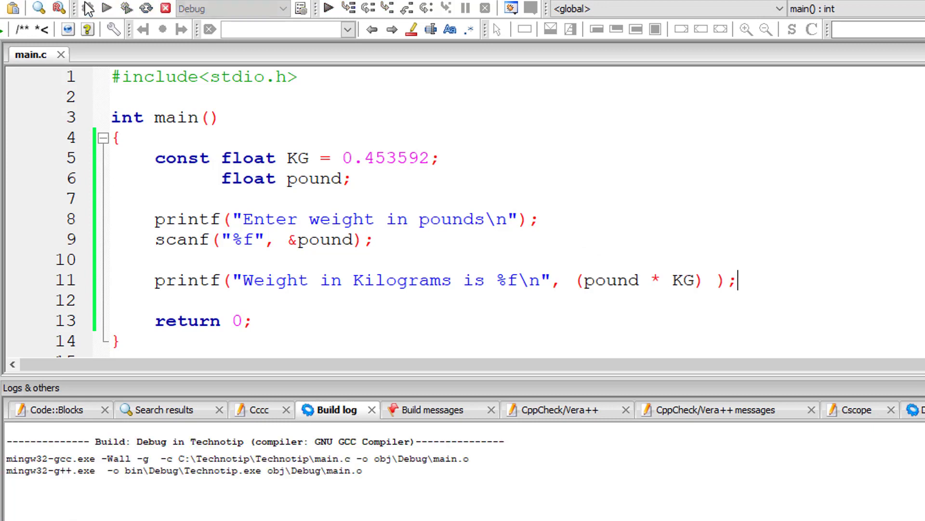
click(328, 8)
text(11)
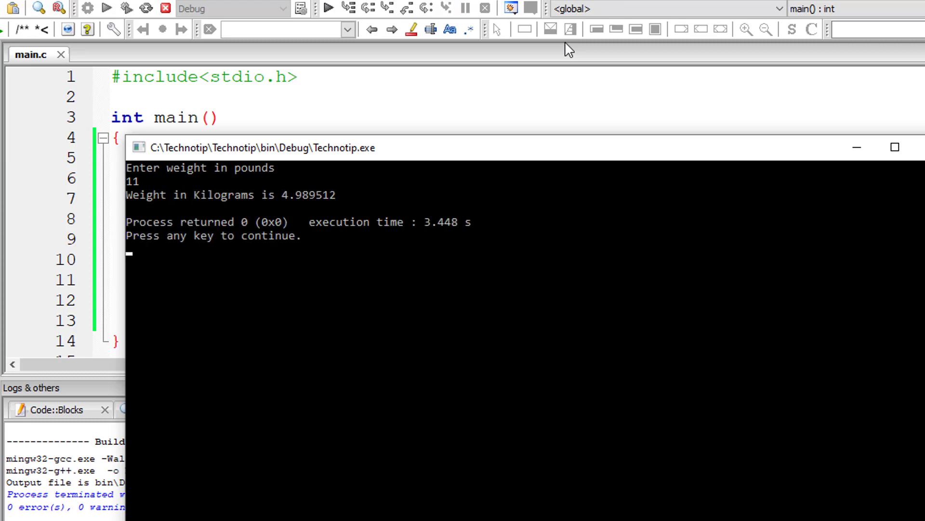
mouse_move(893, 189)
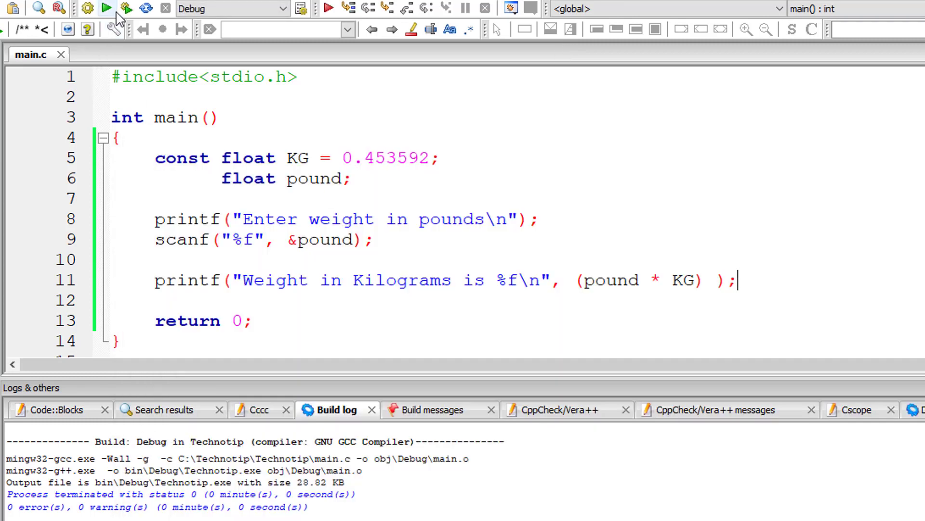
- Run the program again with 11.21 pounds, getting 5.084766 kilograms
click(106, 8)
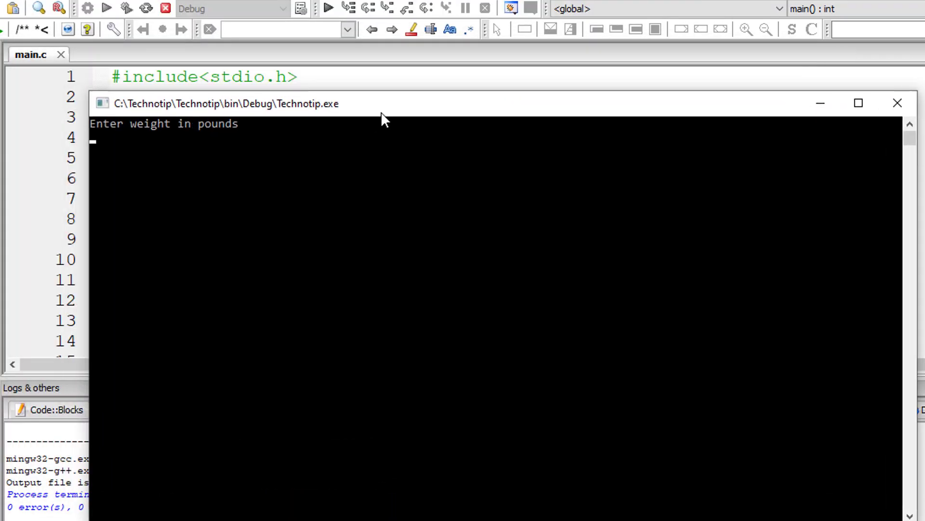
text(11.)
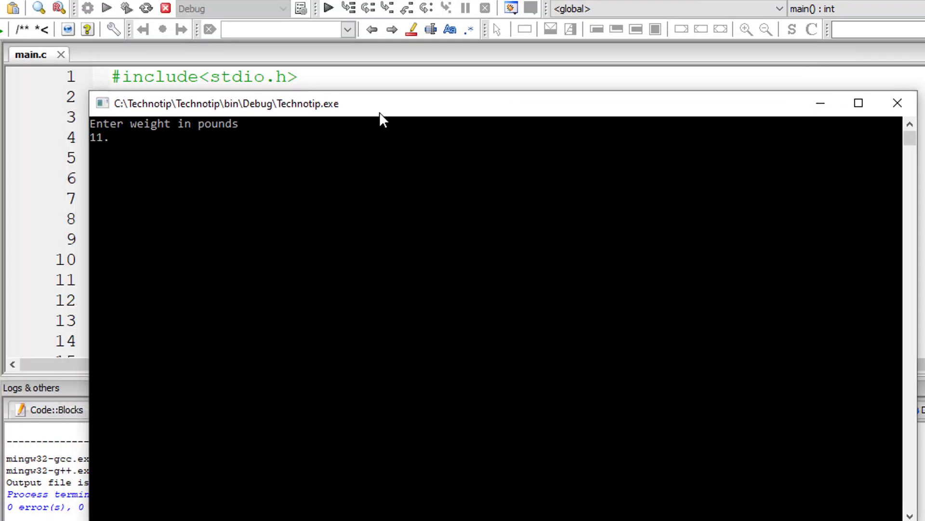
text(21)
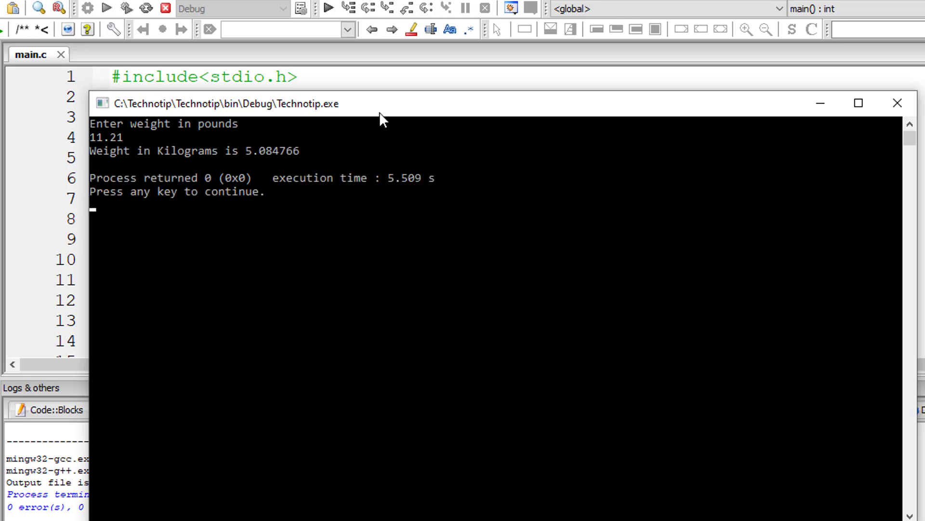
mouse_move(857, 103)
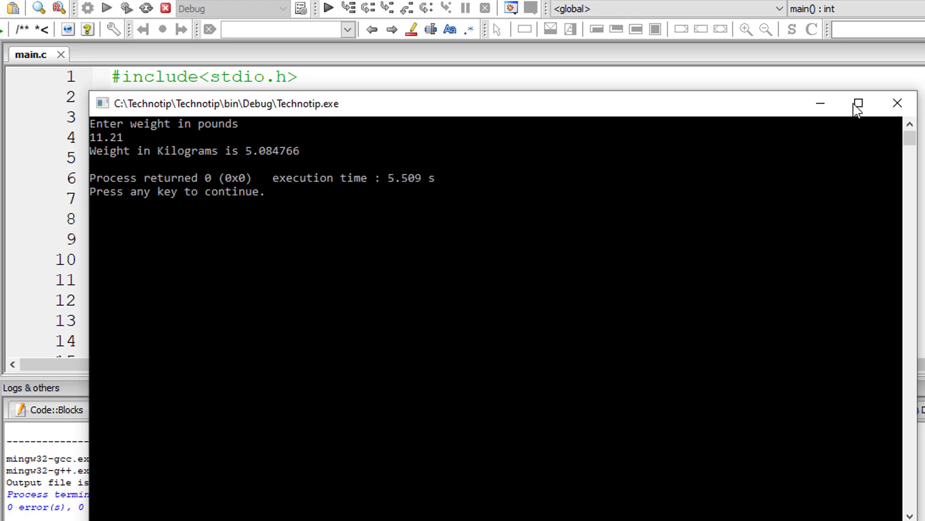